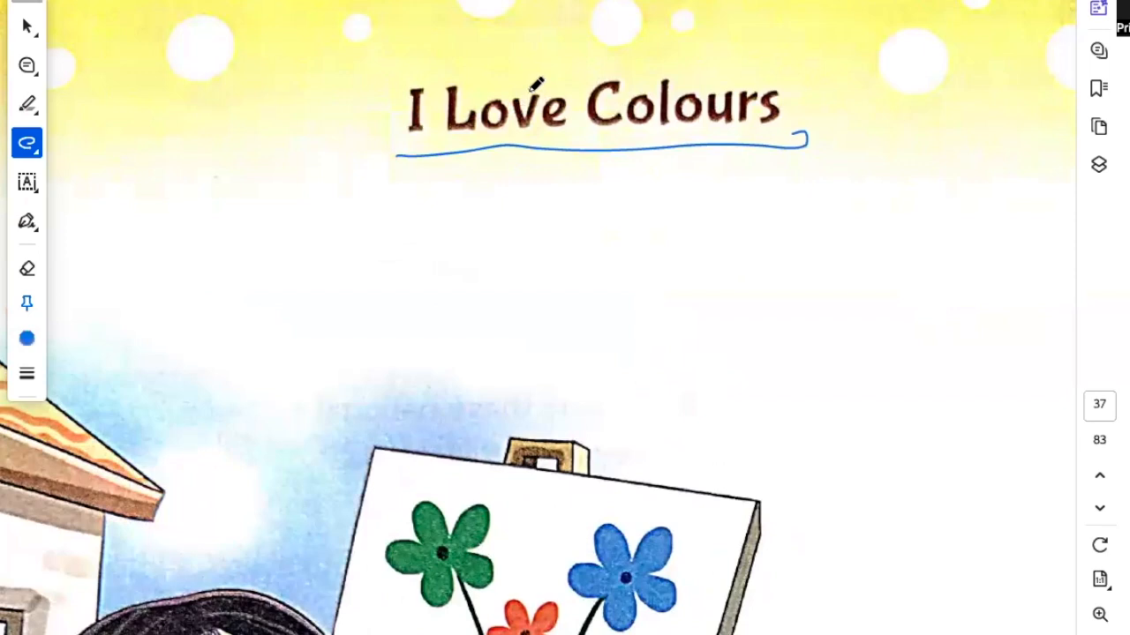
mouse_move(424, 155)
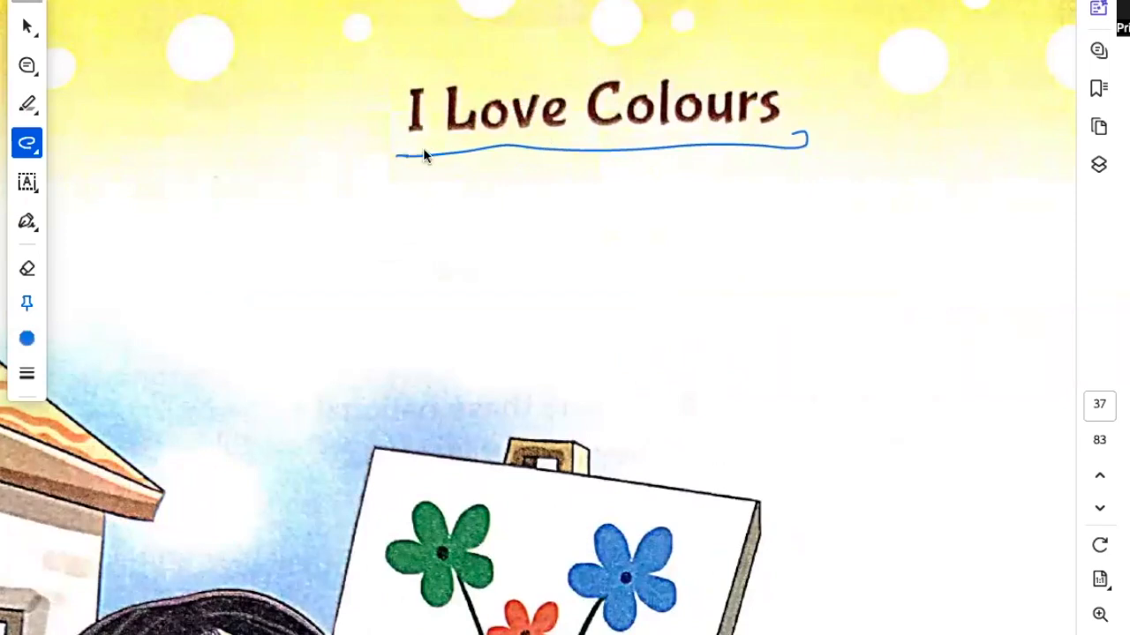
Step: Draw a wavy blue underline beneath the poem title 'I Love Colours'
left_click_drag(406, 155, 697, 142)
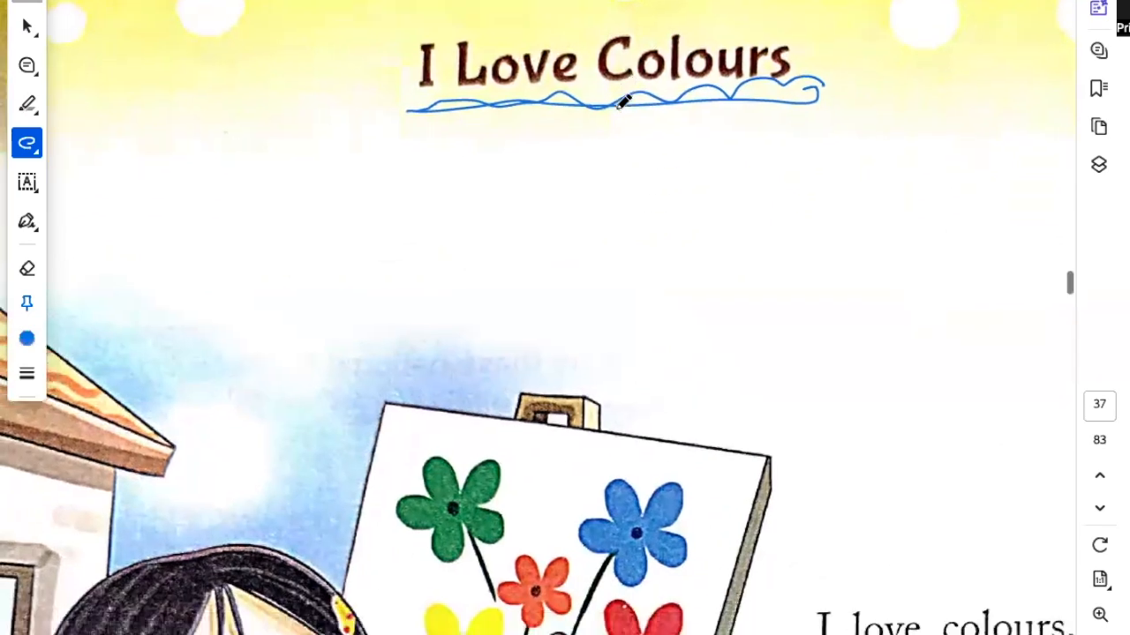
Step: Underline 'love colours' and 'orange' in the poem's opening lines in blue
scroll("down", 3)
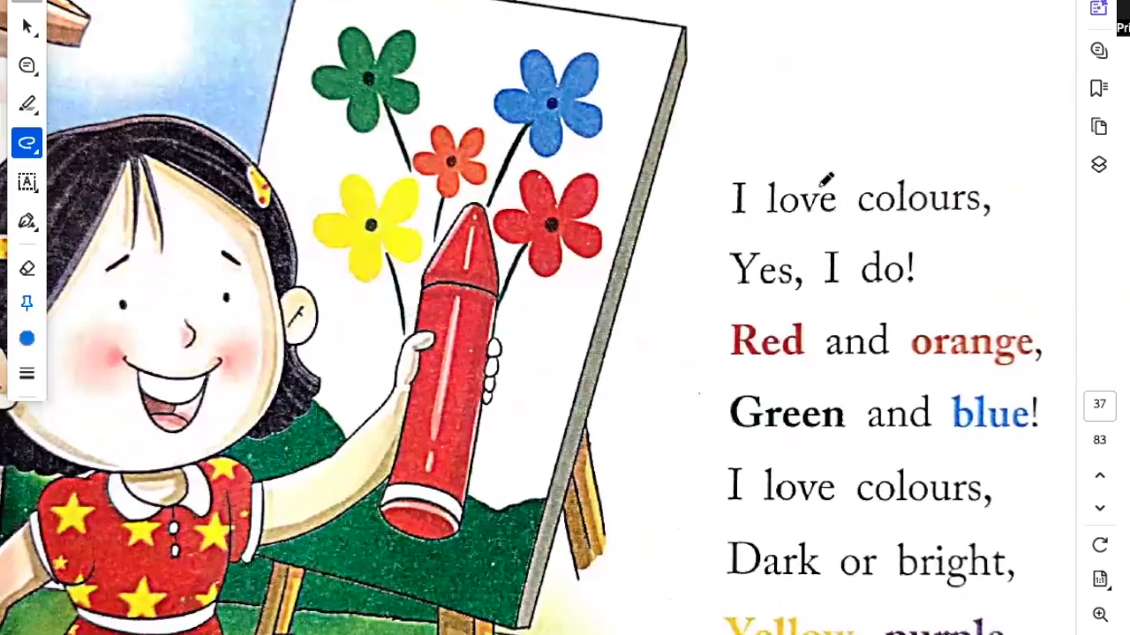
mouse_move(755, 209)
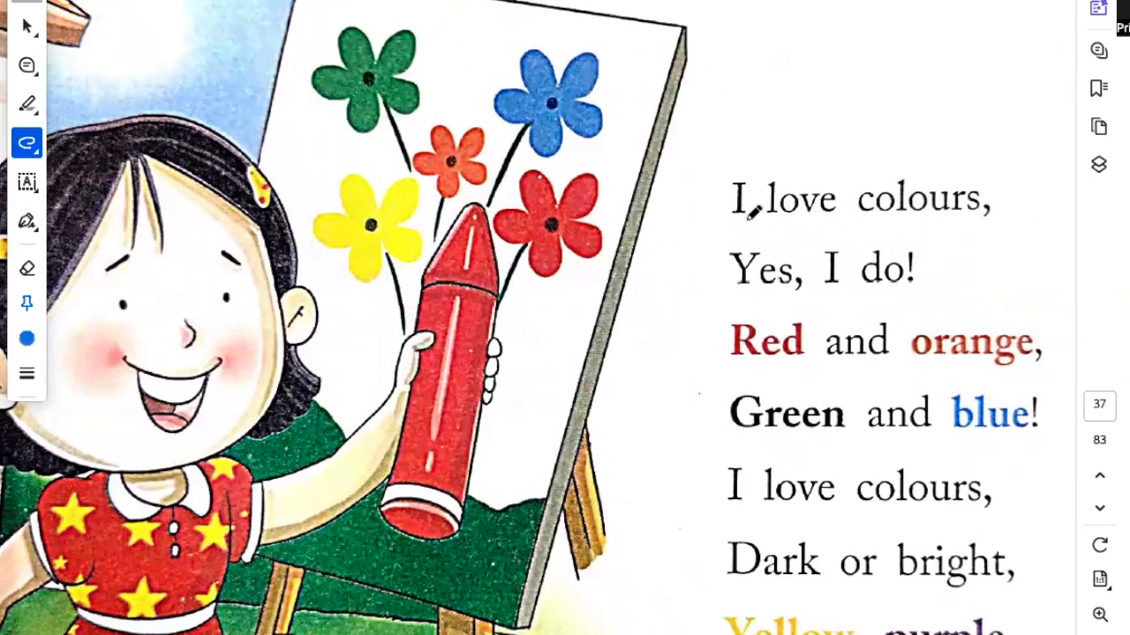
left_click_drag(750, 215, 988, 215)
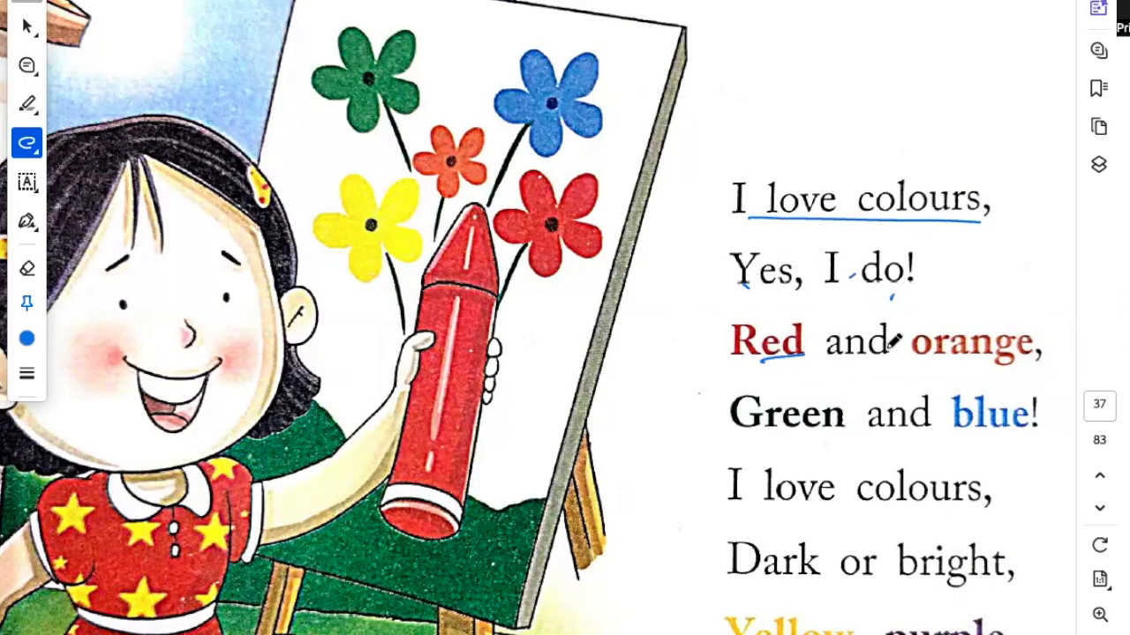
left_click_drag(914, 362, 1038, 362)
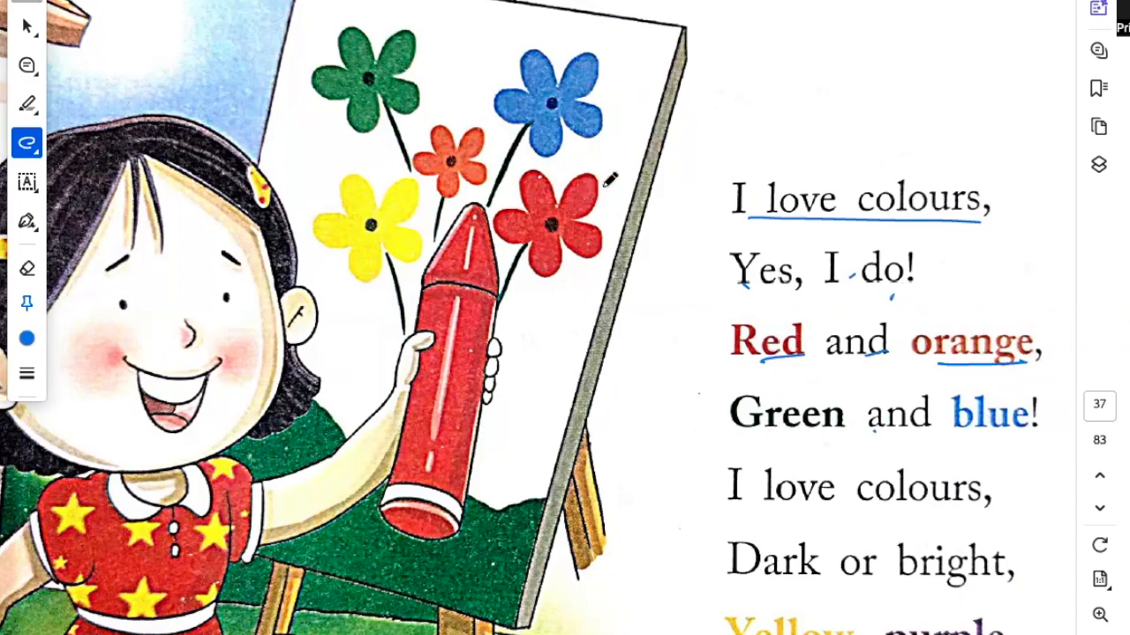
Step: Handwrite Red, Blue, orange and Green beside the painted flowers
left_click_drag(582, 191, 724, 132)
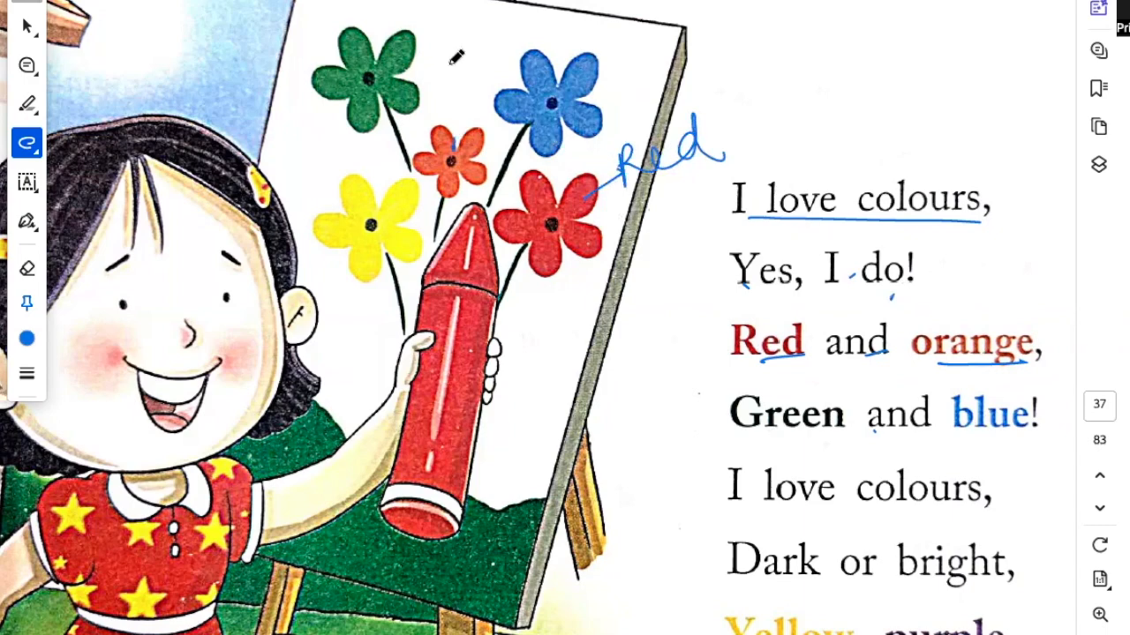
left_click_drag(450, 141, 508, 26)
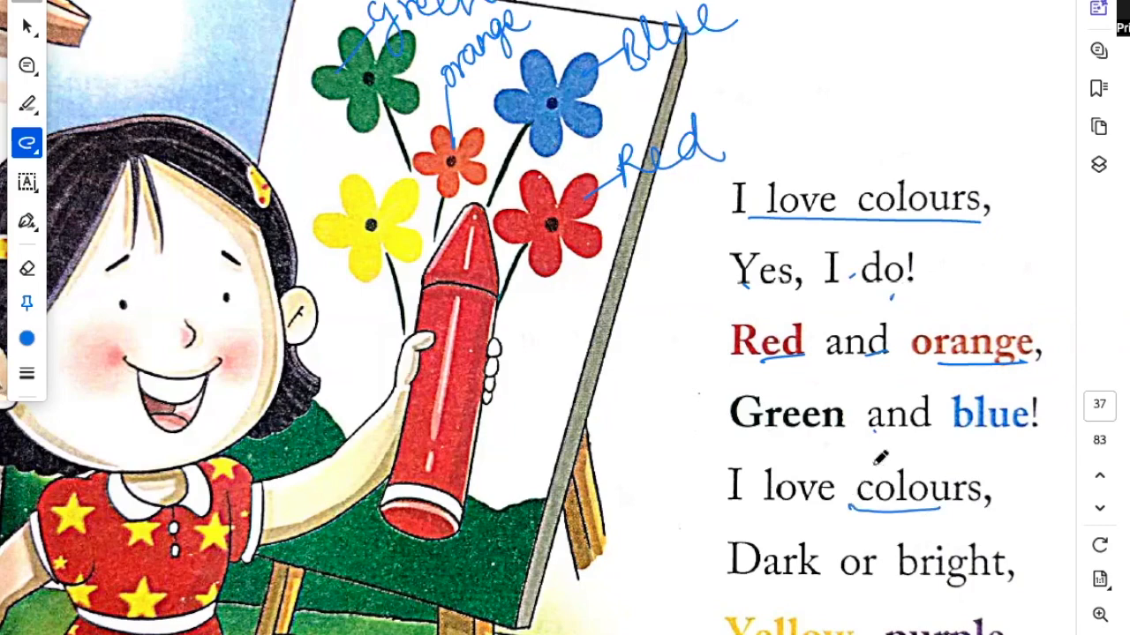
Step: Underline the remaining poem lines down to the closing 'I love colours' refrain
scroll("down", 3)
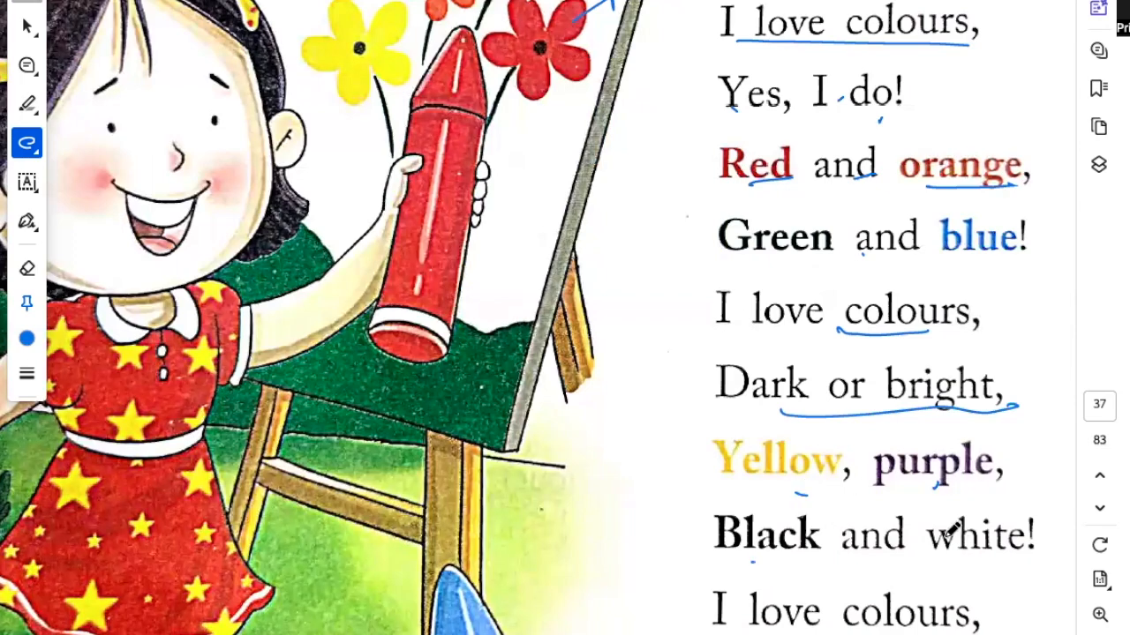
mouse_move(596, 264)
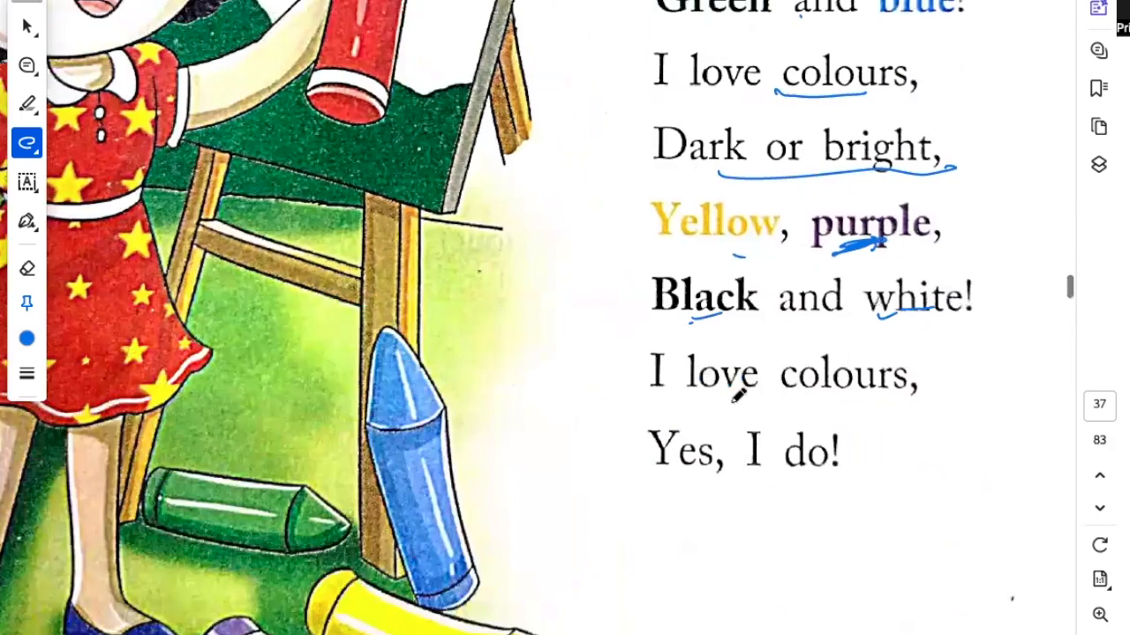
left_click_drag(657, 402, 915, 388)
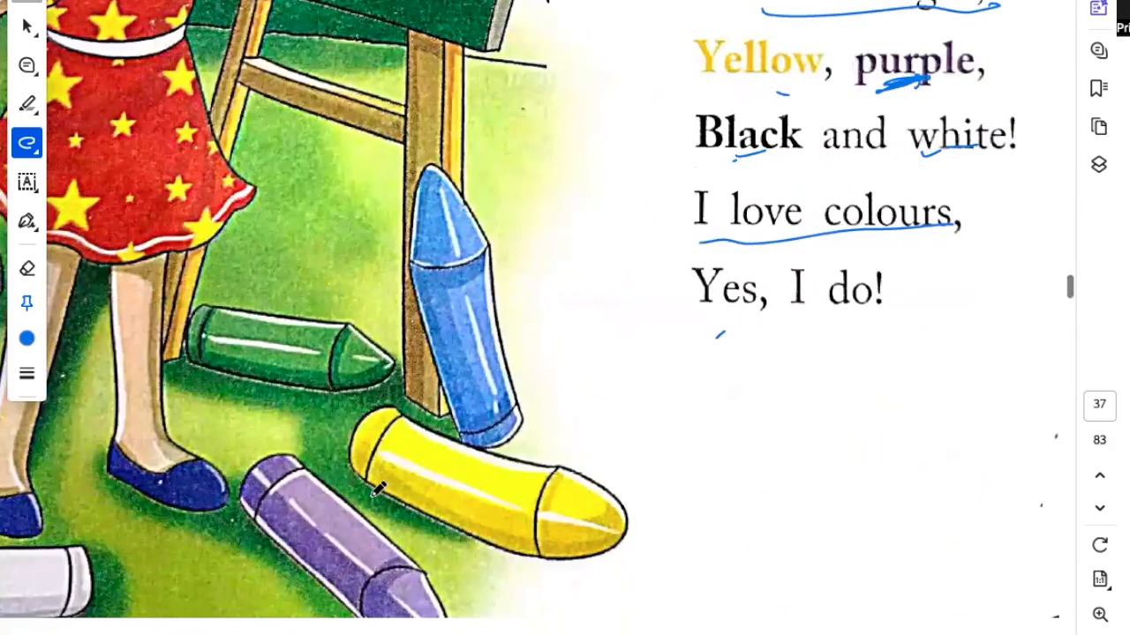
Step: Draw a blue arrow across the yellow crayon illustration
scroll("down", 3)
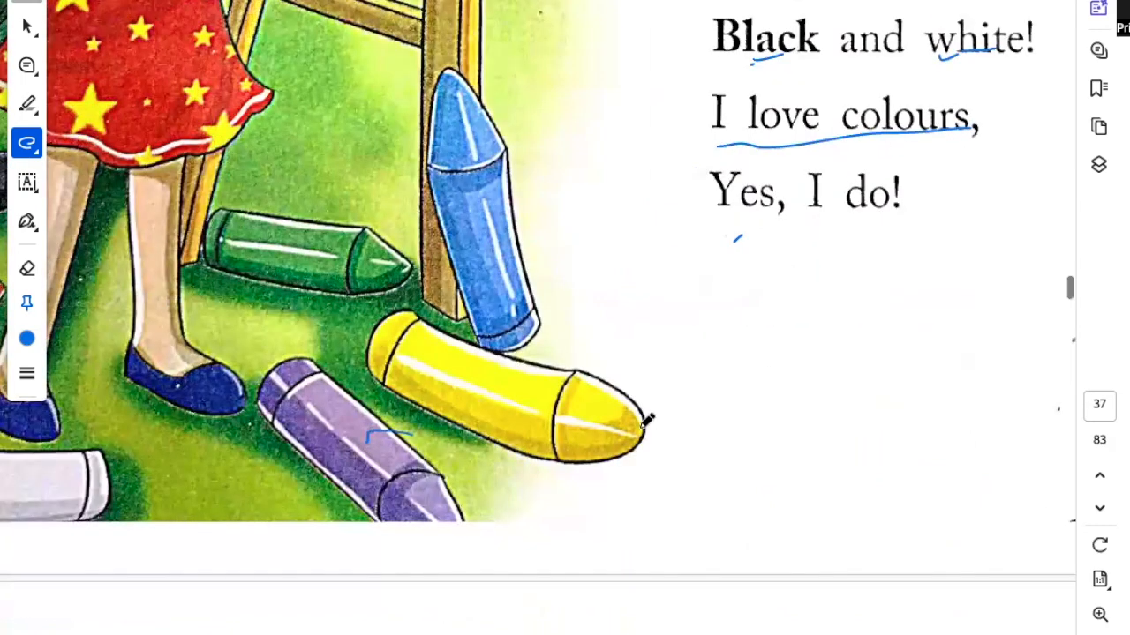
left_click_drag(370, 438, 702, 402)
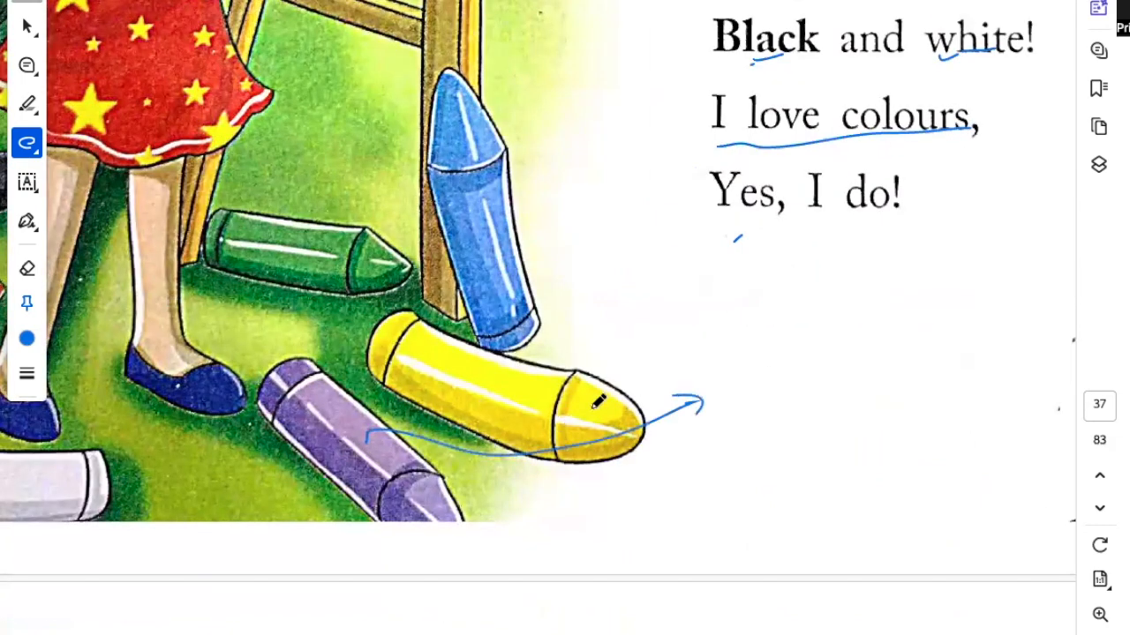
scroll("down", 3)
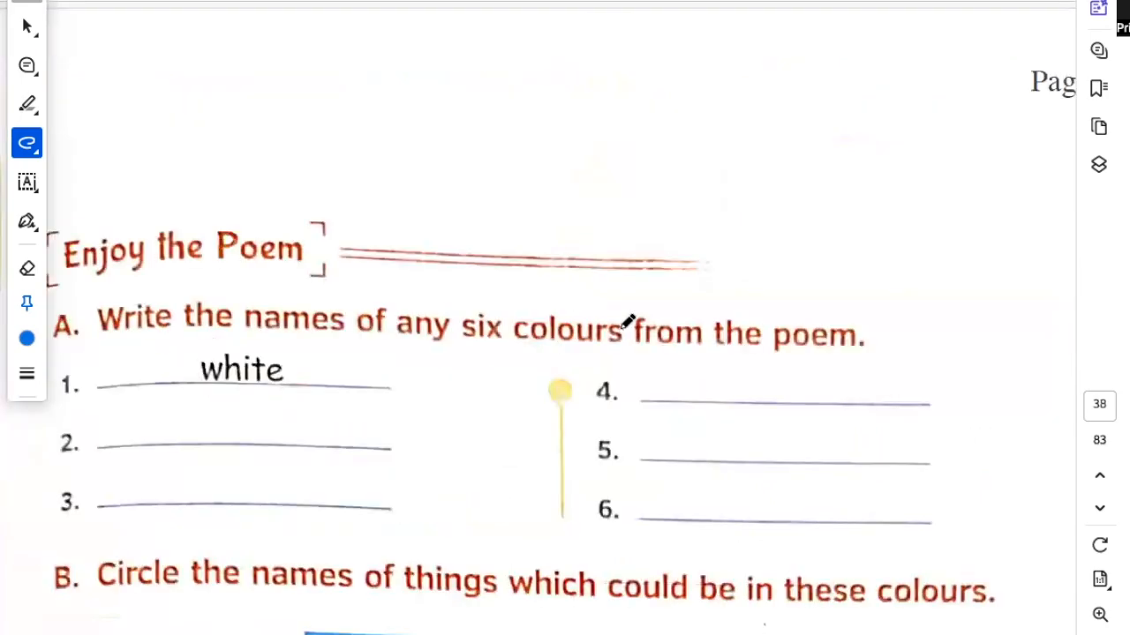
mouse_move(370, 416)
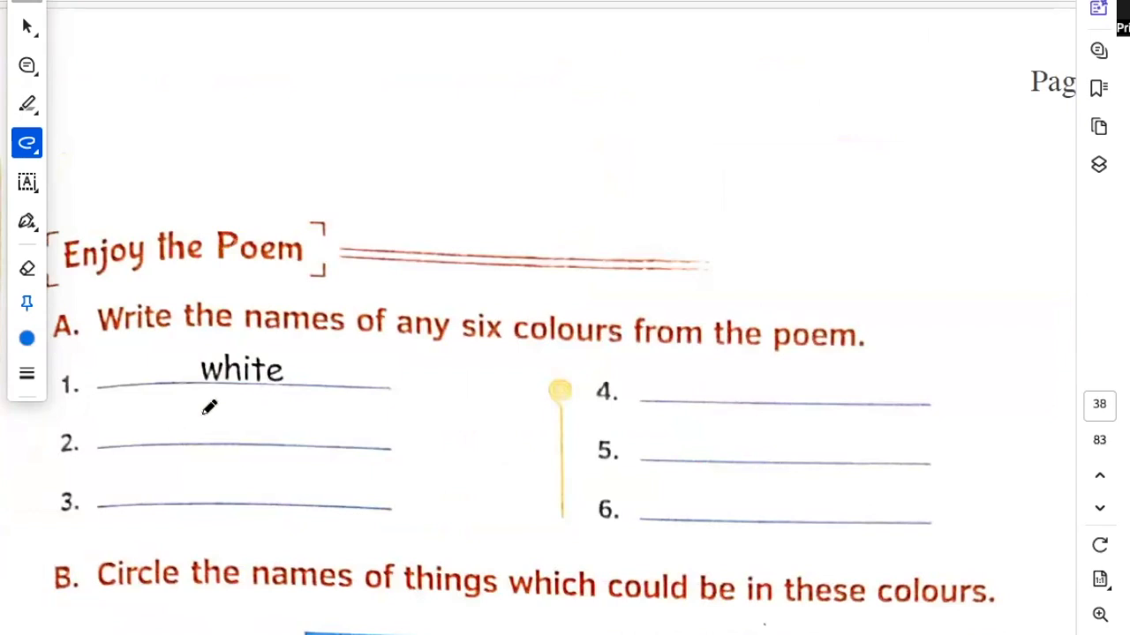
mouse_move(208, 427)
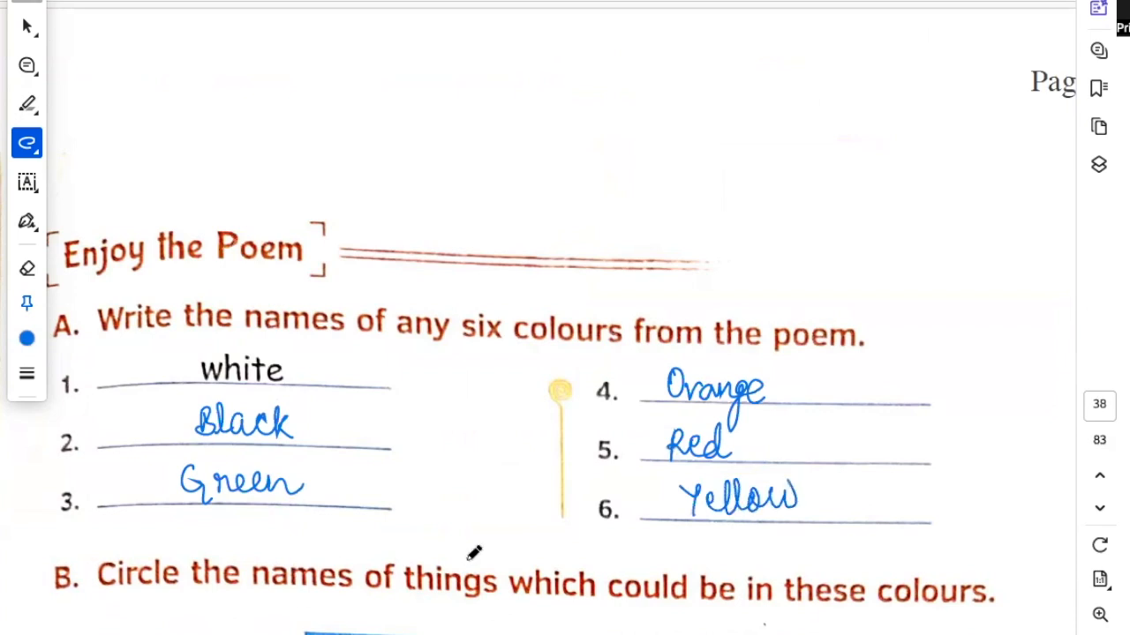
Step: Note apple as Red and tiger as Yellow-orange in exercise B
scroll("down", 3)
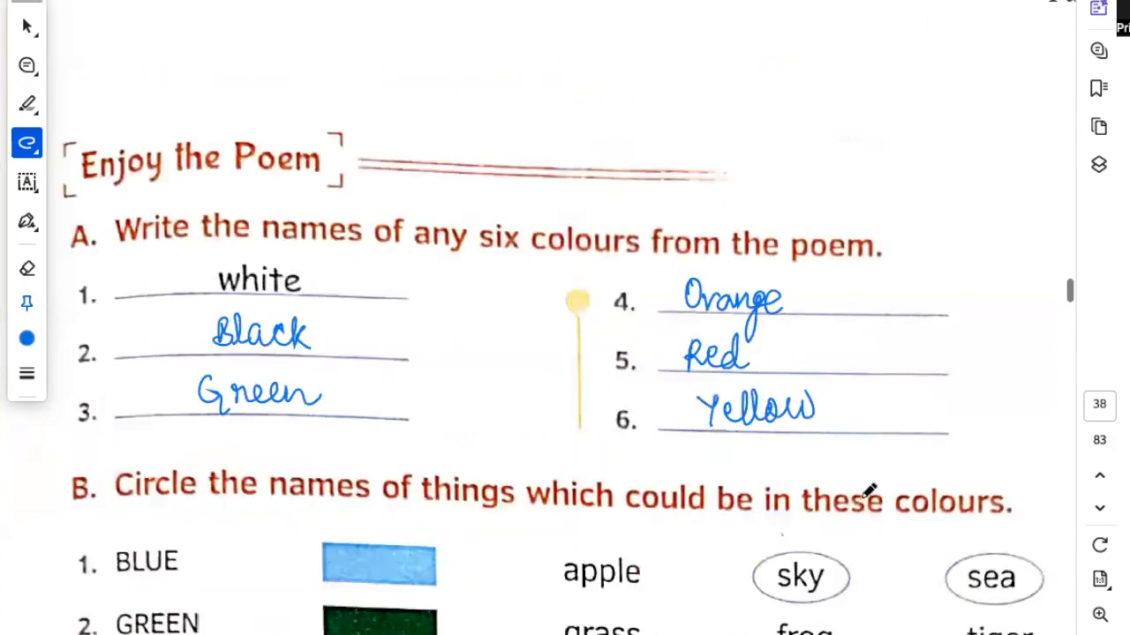
scroll("down", 3)
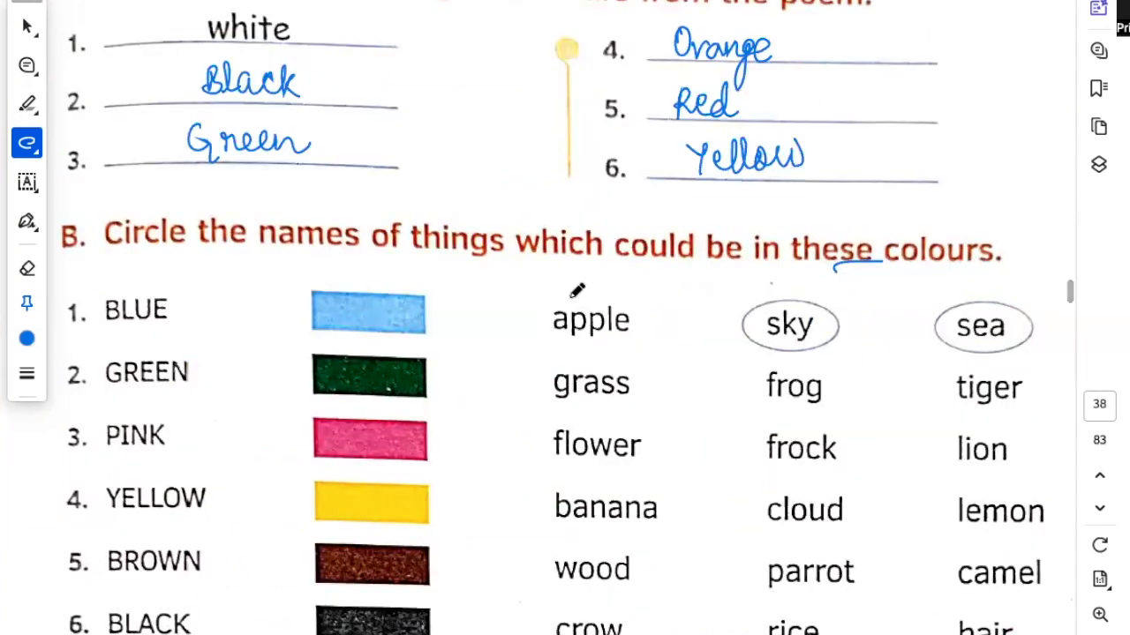
type("Red")
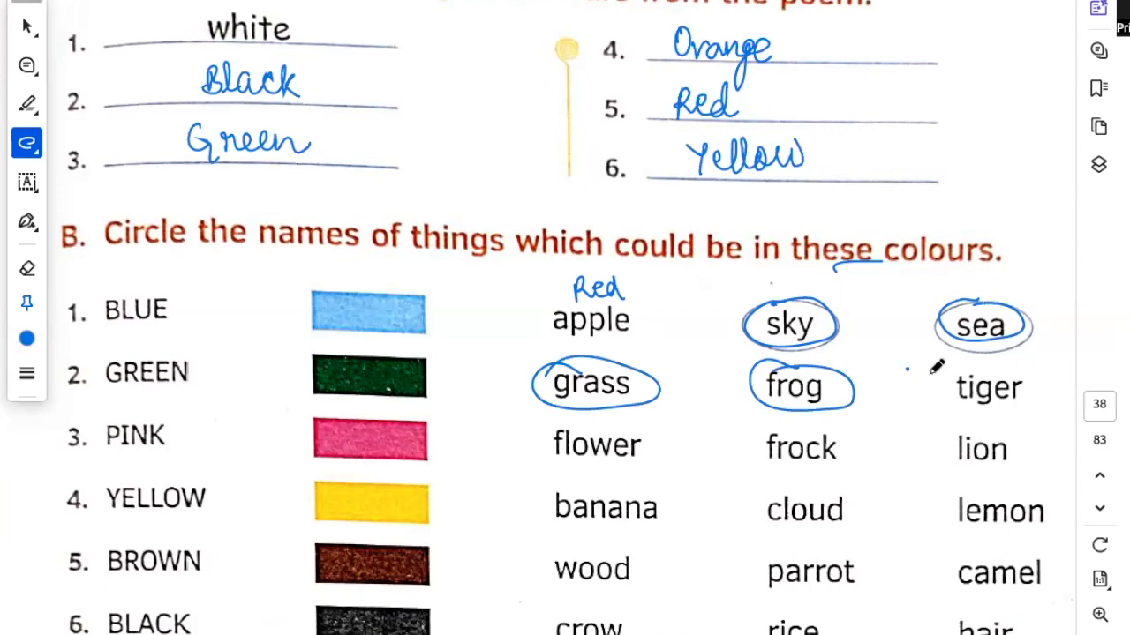
type("Yellow-Orange")
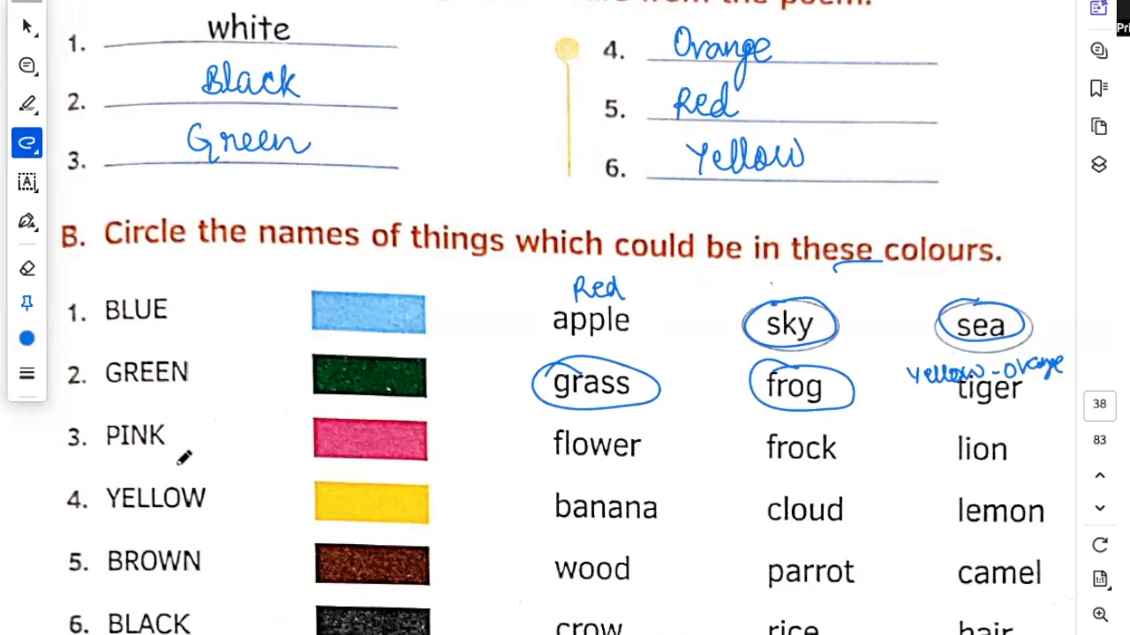
mouse_move(579, 455)
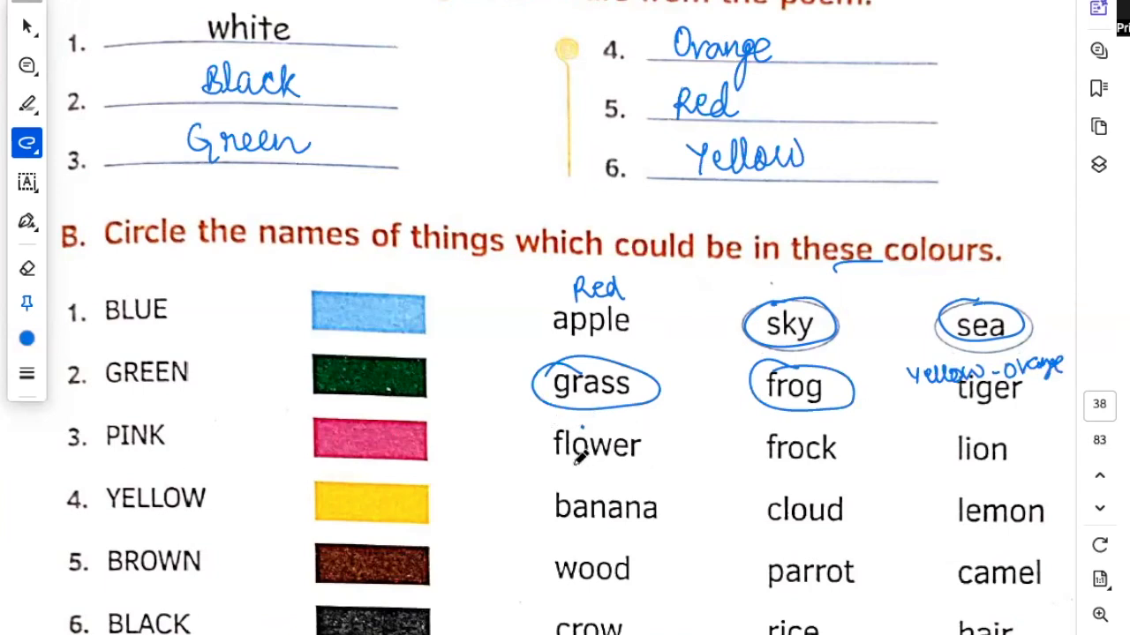
Step: Circle flower and frock as pink things and lemon as a yellow thing
left_click_drag(547, 442, 657, 445)
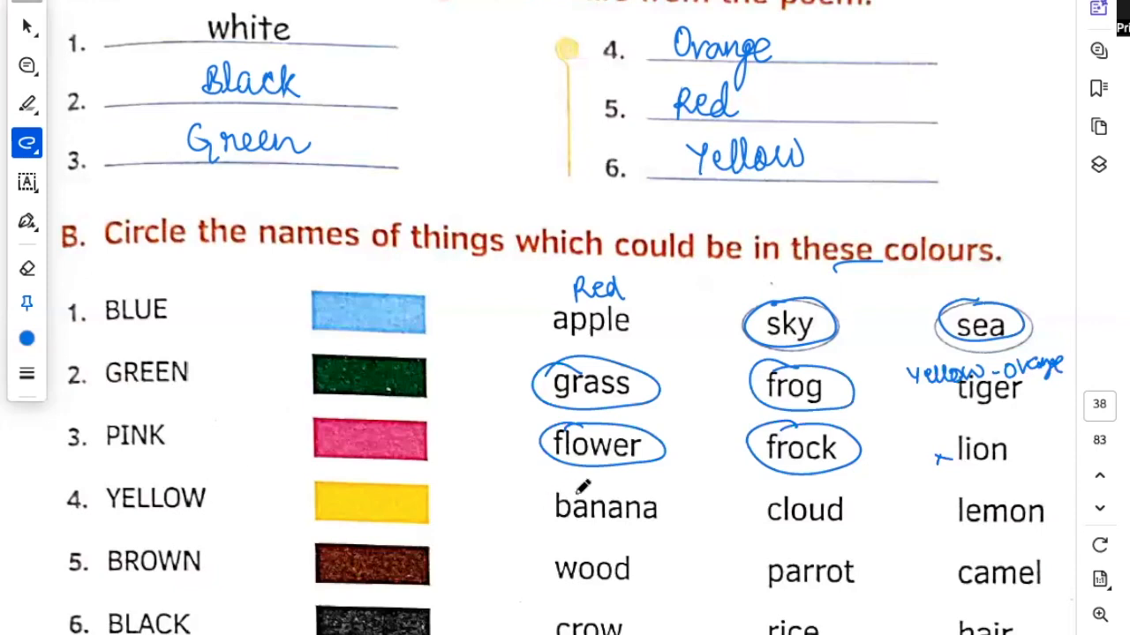
left_click_drag(554, 508, 679, 508)
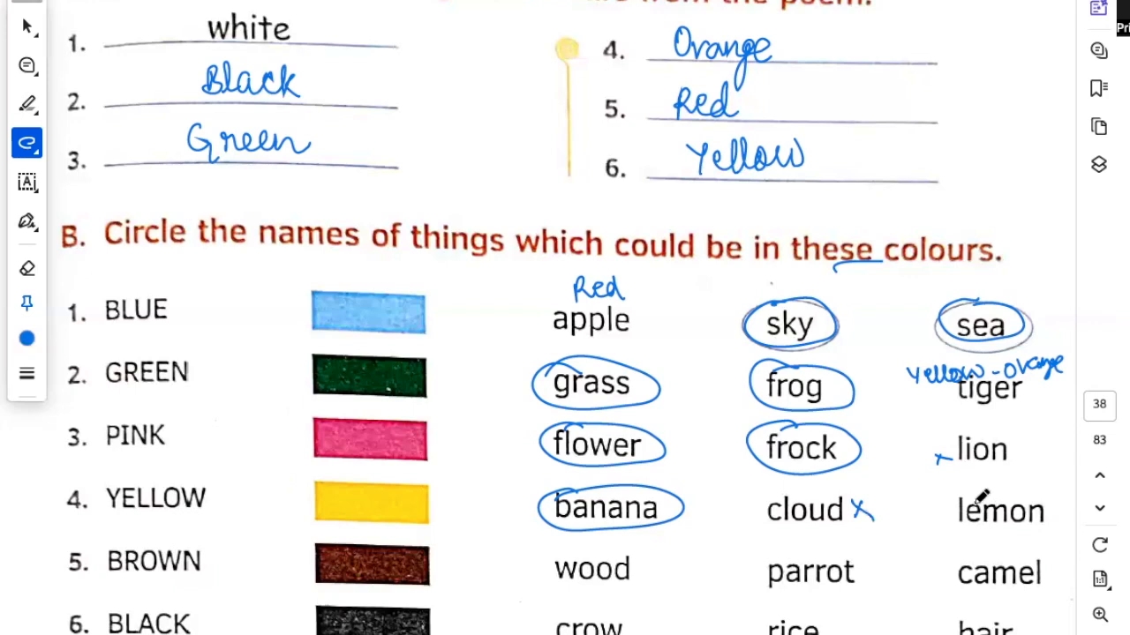
left_click_drag(957, 495, 1041, 529)
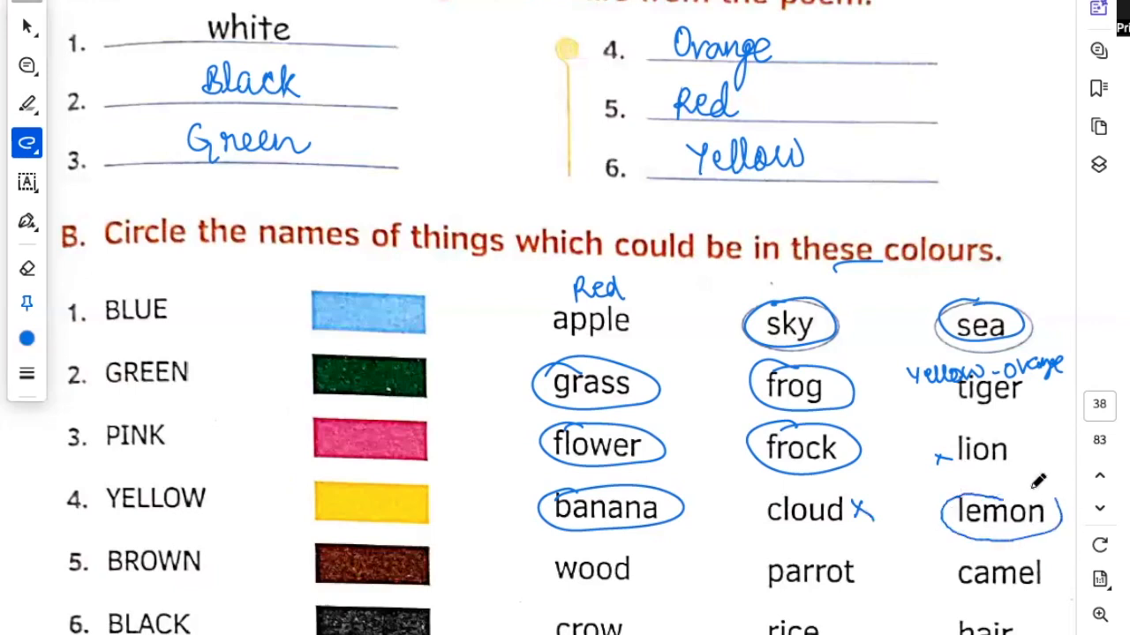
Step: Circle the brown, black and white items and note parrot as green
scroll("down", 3)
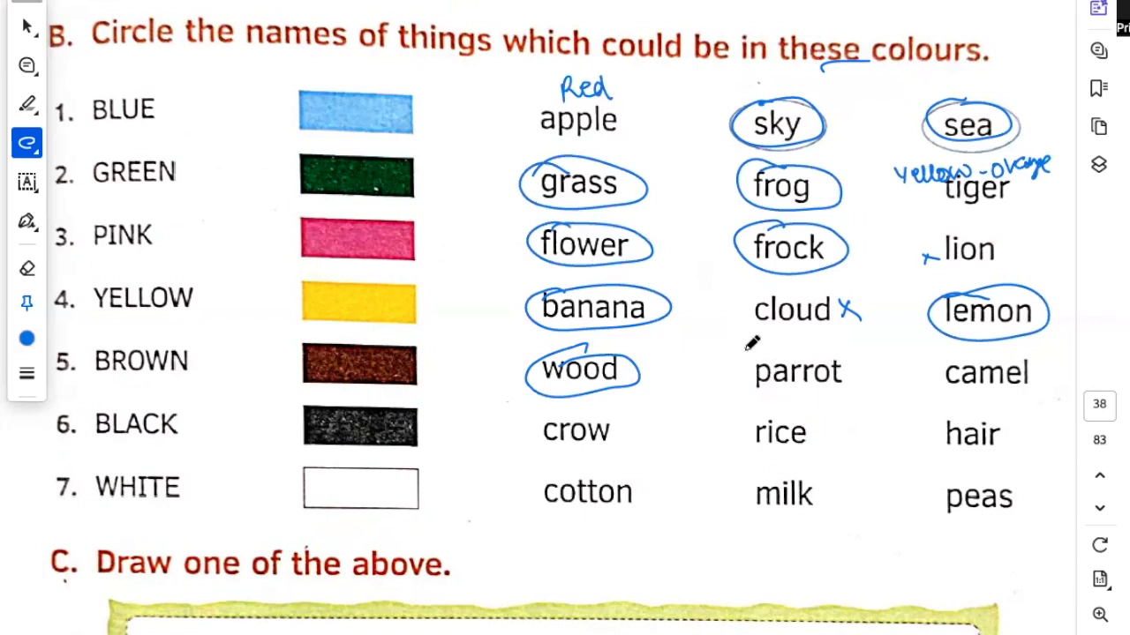
type("green")
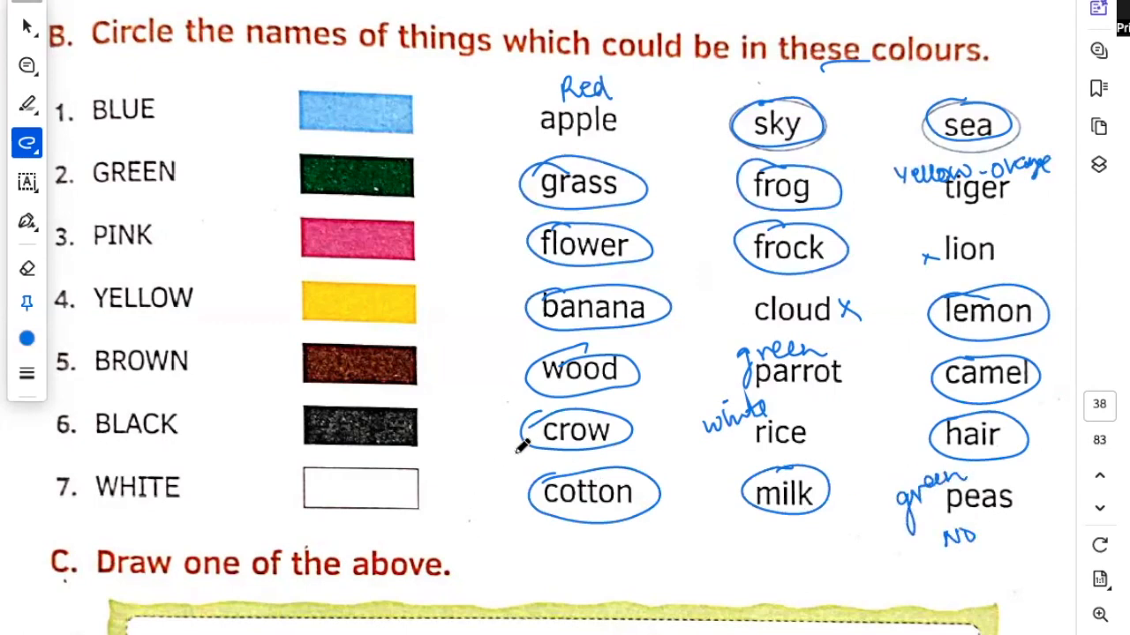
Step: Sketch a trial blue pea pod outline in box C
scroll("down", 3)
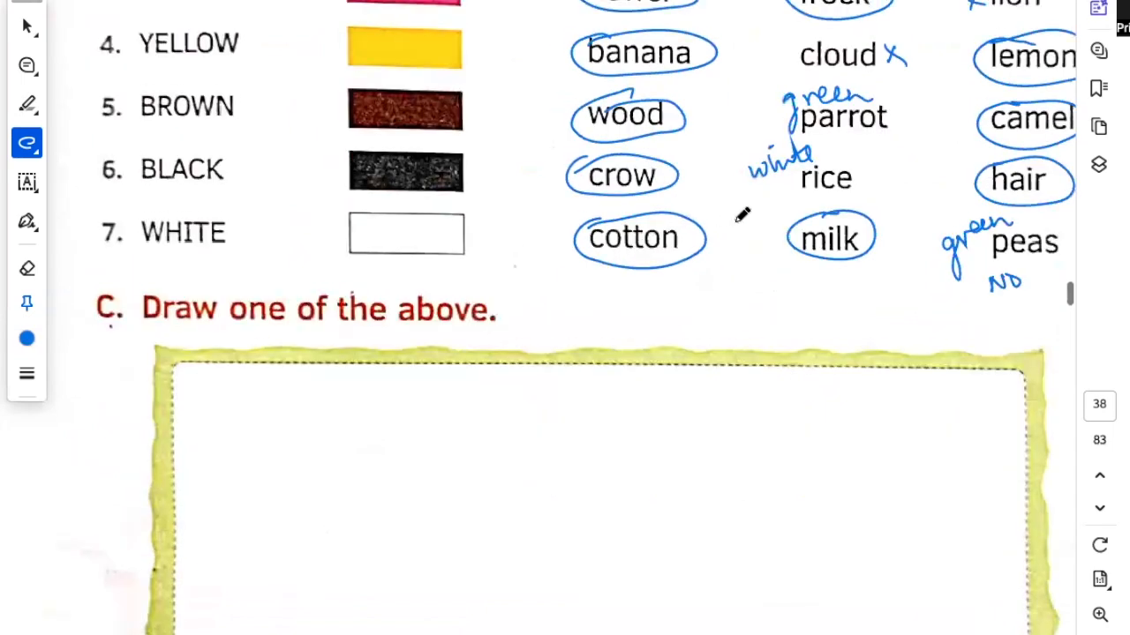
scroll("down", 3)
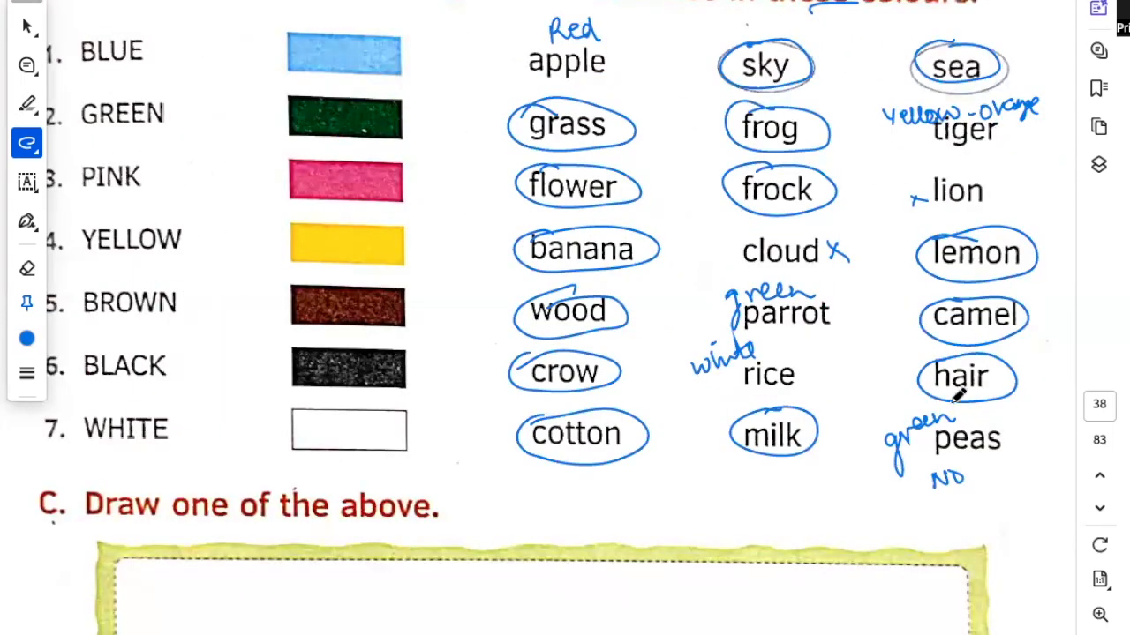
scroll("down", 3)
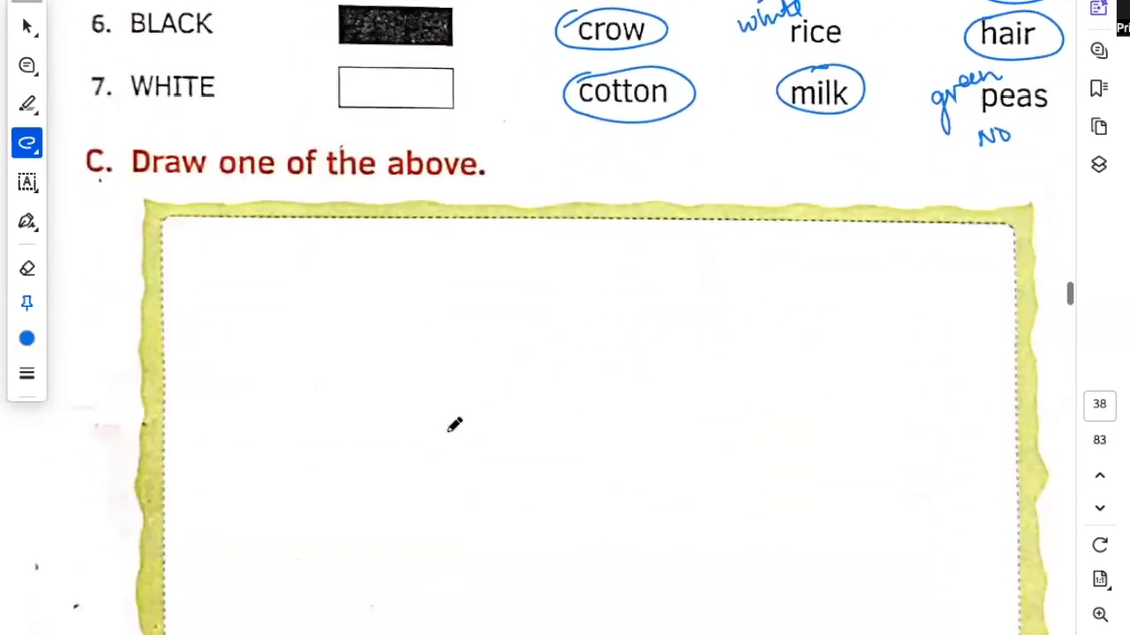
left_click_drag(357, 526, 674, 297)
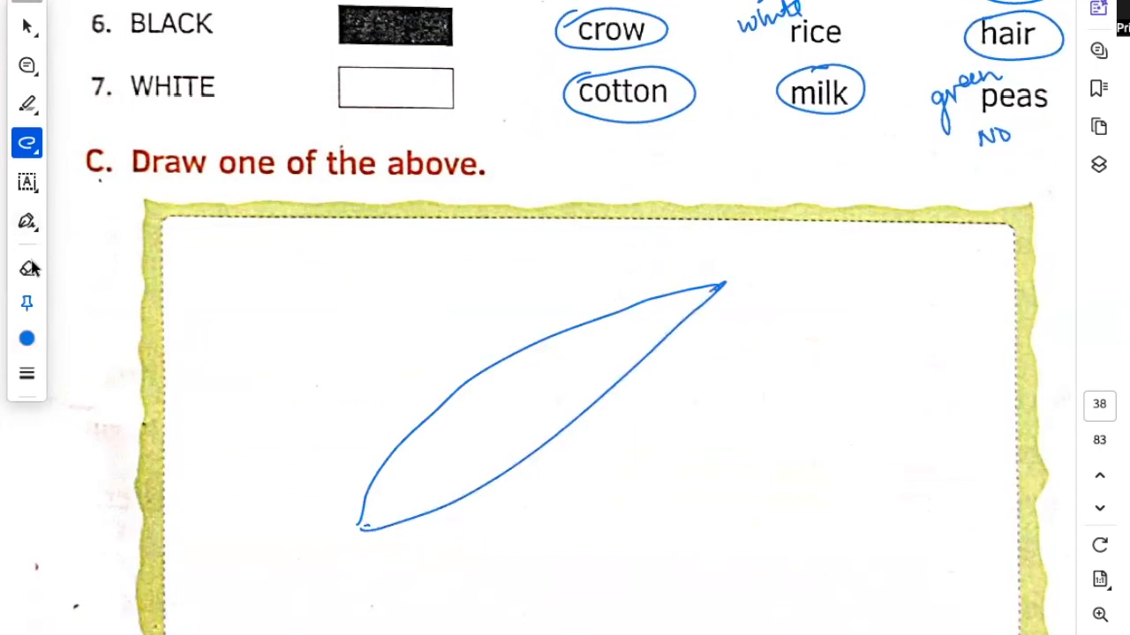
Step: Switch the ink colour to green and erase the blue pod sketch
left_click(27, 339)
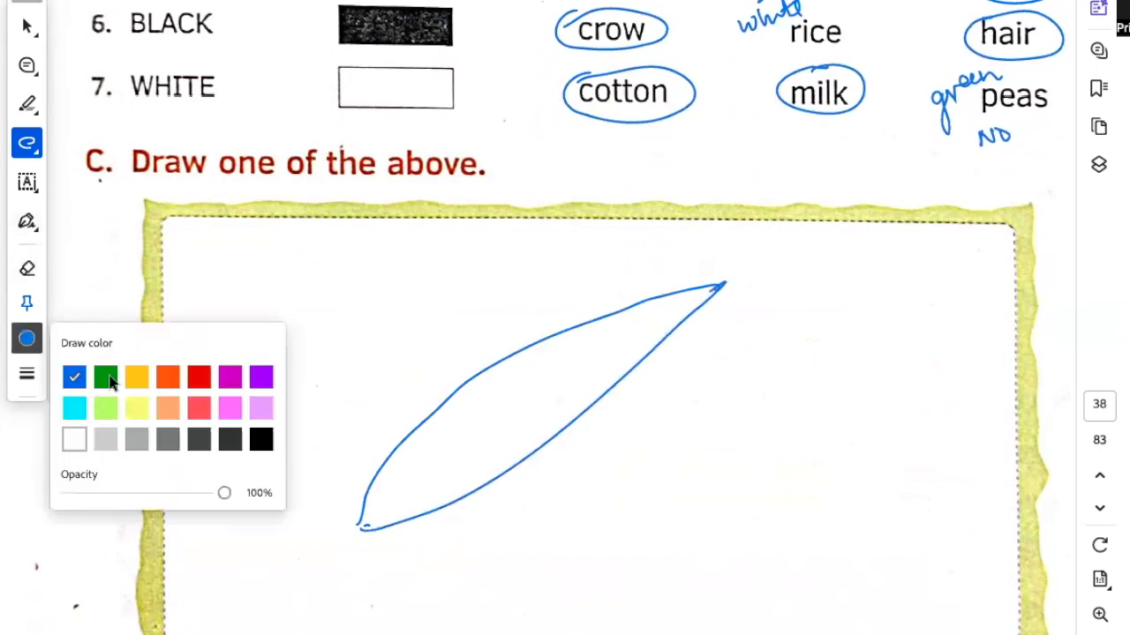
left_click(106, 378)
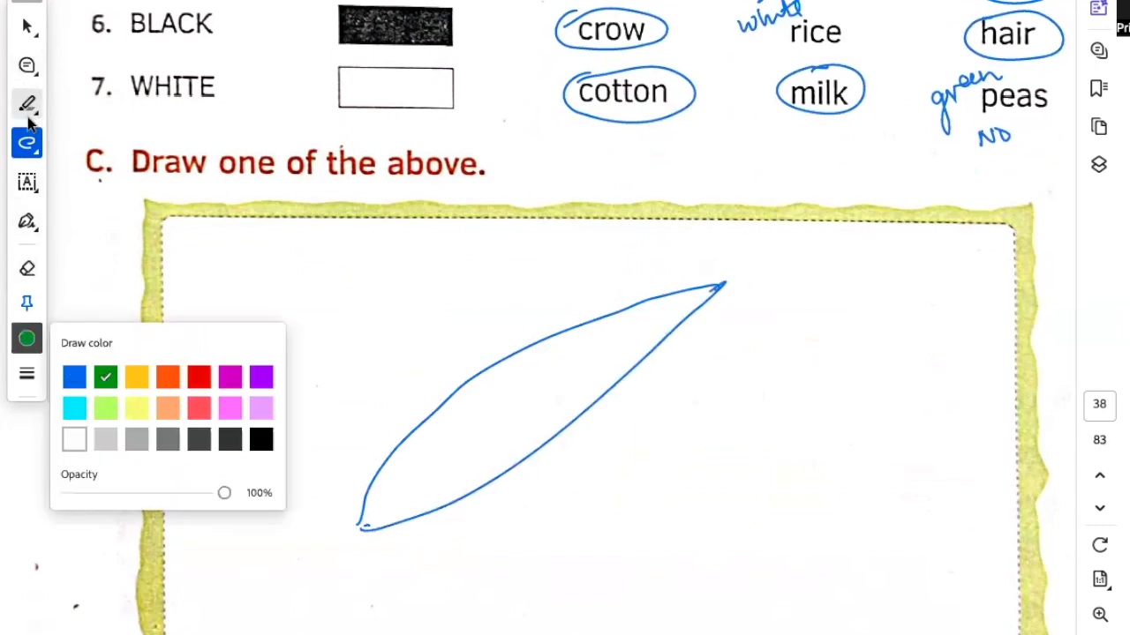
left_click(26, 104)
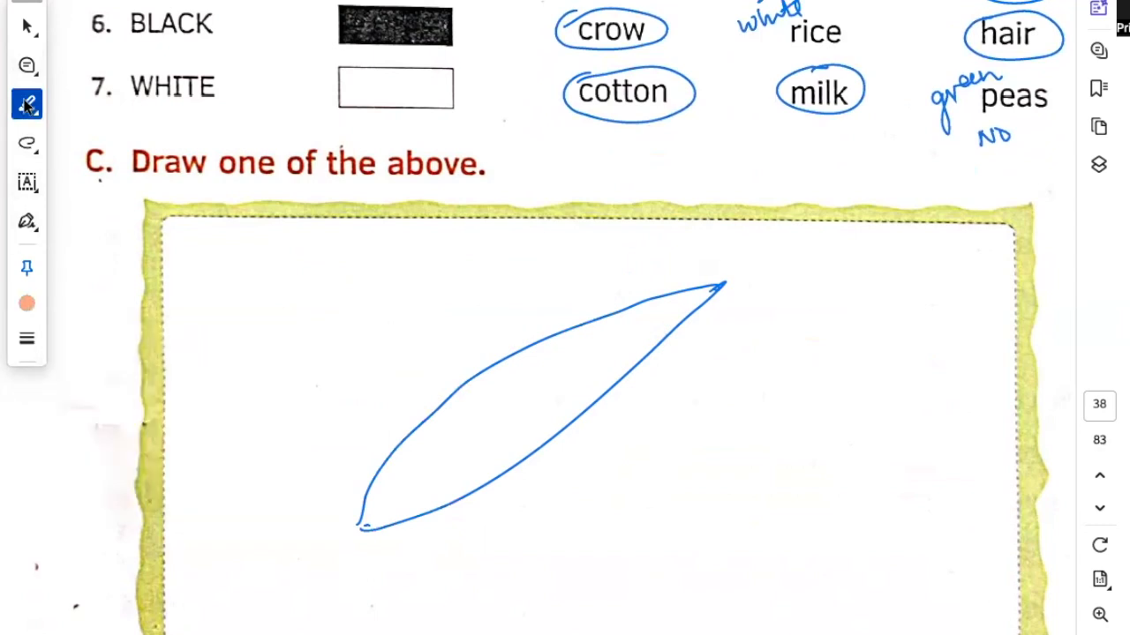
left_click(26, 145)
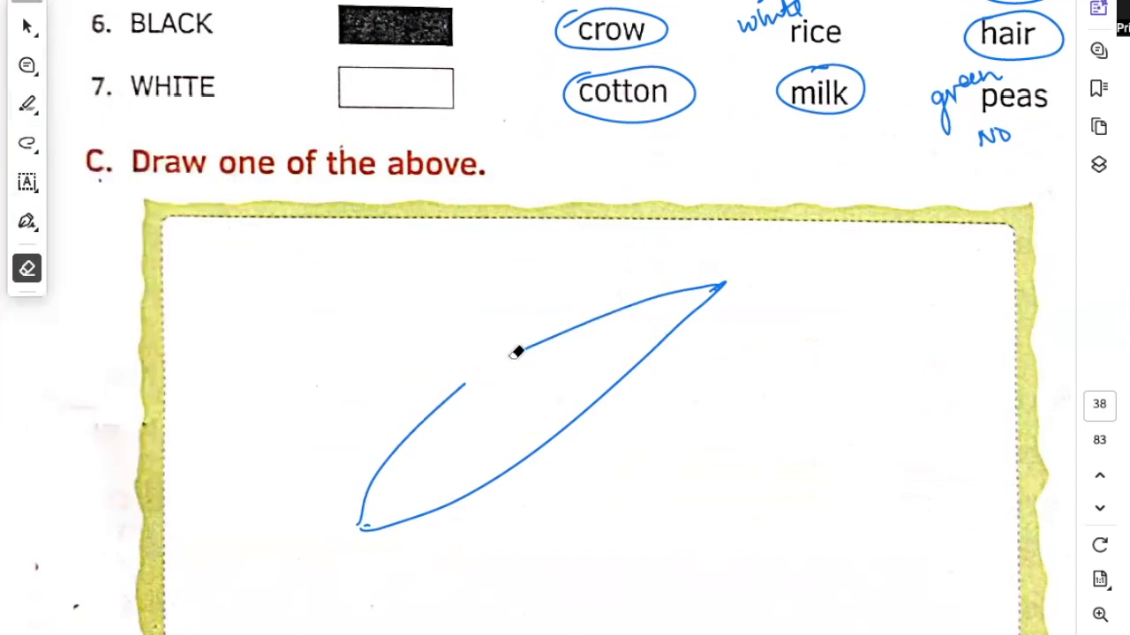
left_click_drag(519, 351, 679, 291)
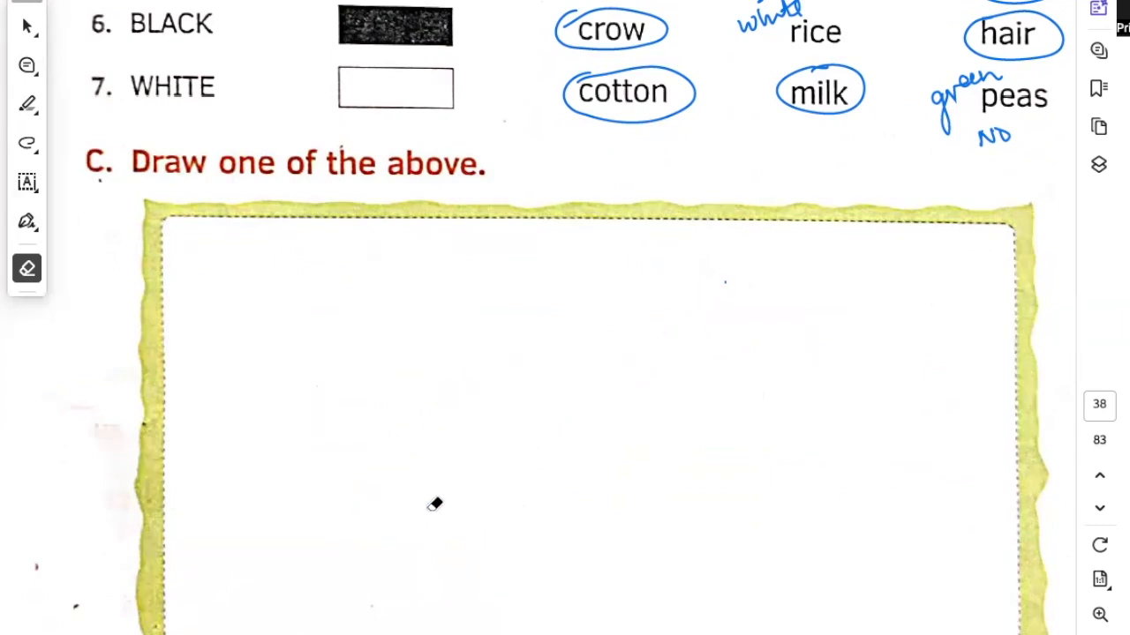
Step: Draw a green pea pod with stem, curly tendril and peas in box C, labelled 'peas'
left_click(26, 145)
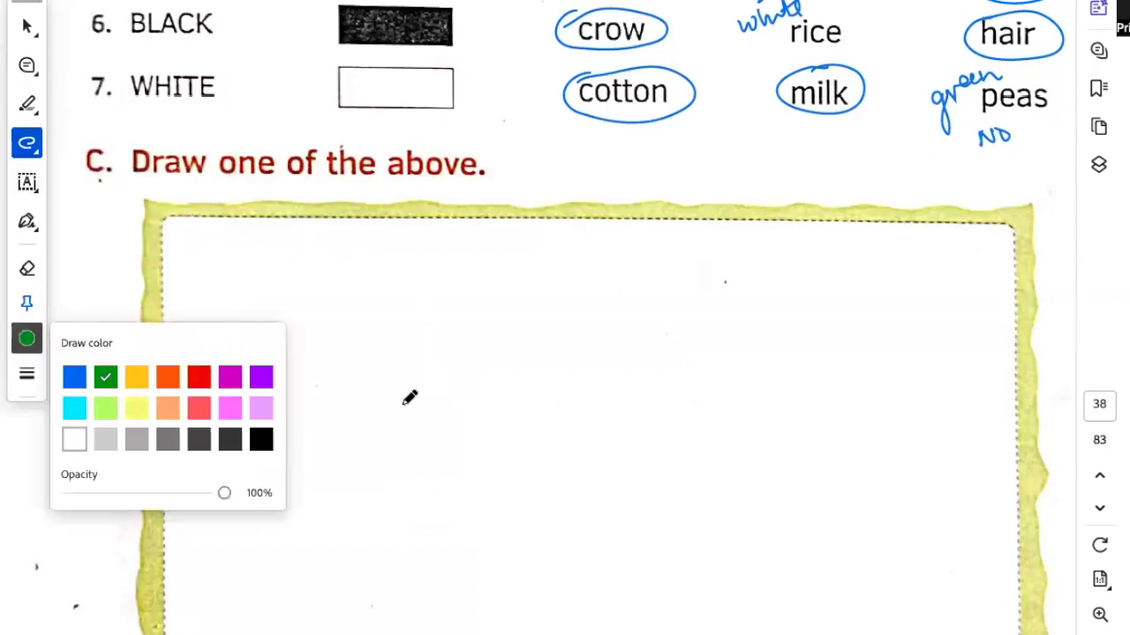
left_click_drag(326, 543, 516, 339)
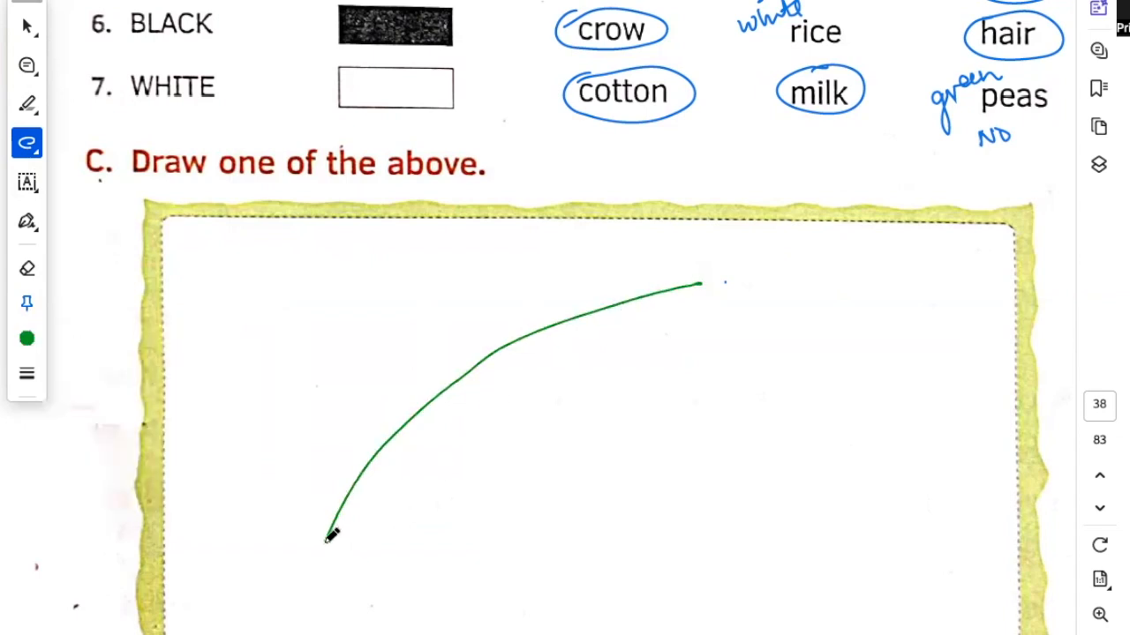
left_click_drag(329, 538, 702, 281)
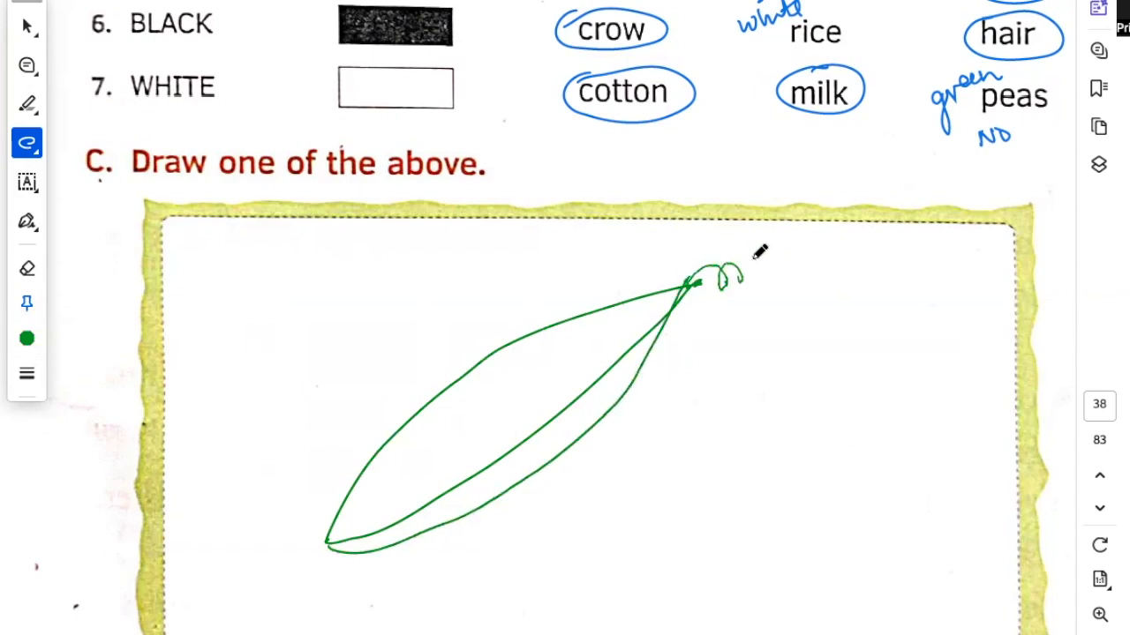
left_click_drag(697, 283, 815, 268)
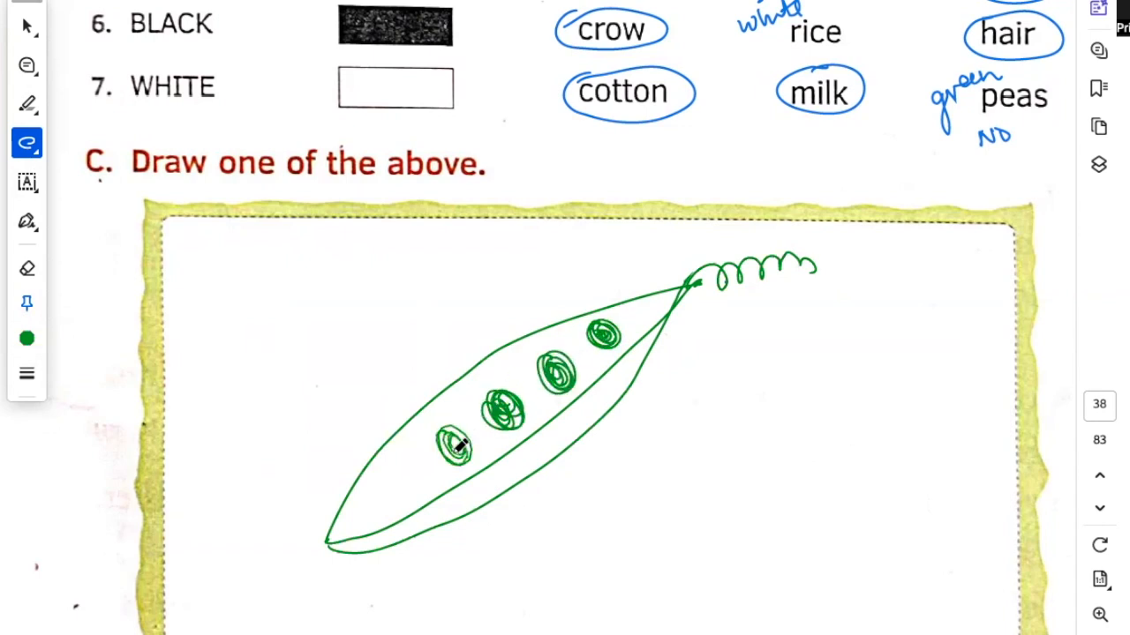
left_click_drag(450, 450, 415, 476)
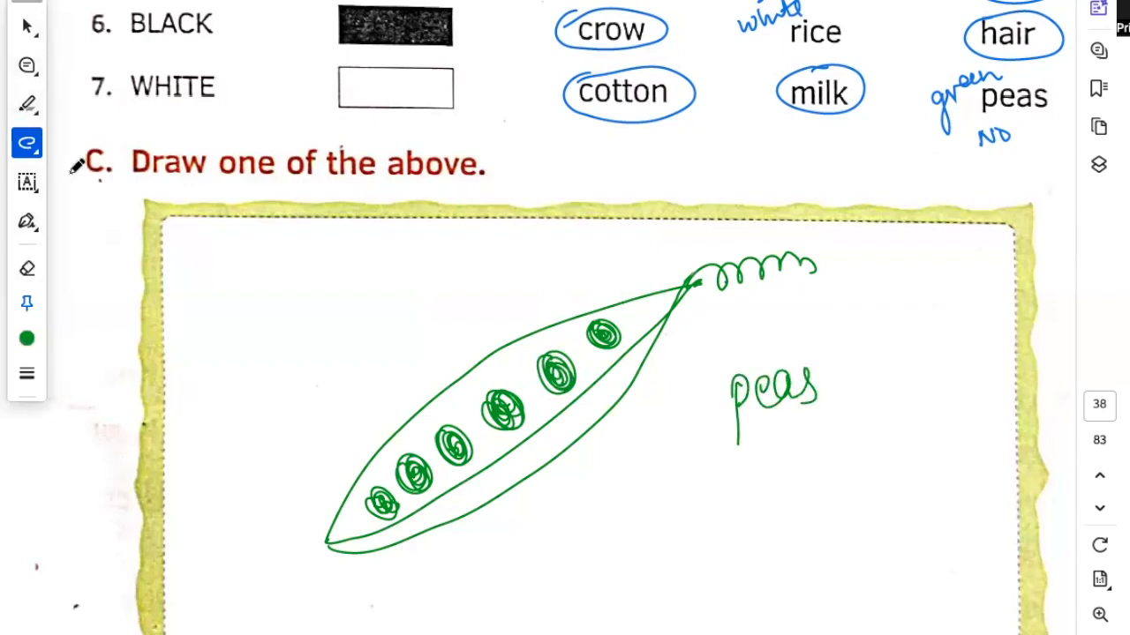
Step: Underline the chapter title 'The Four Friends' on page 39 in green ink
scroll("down", 3)
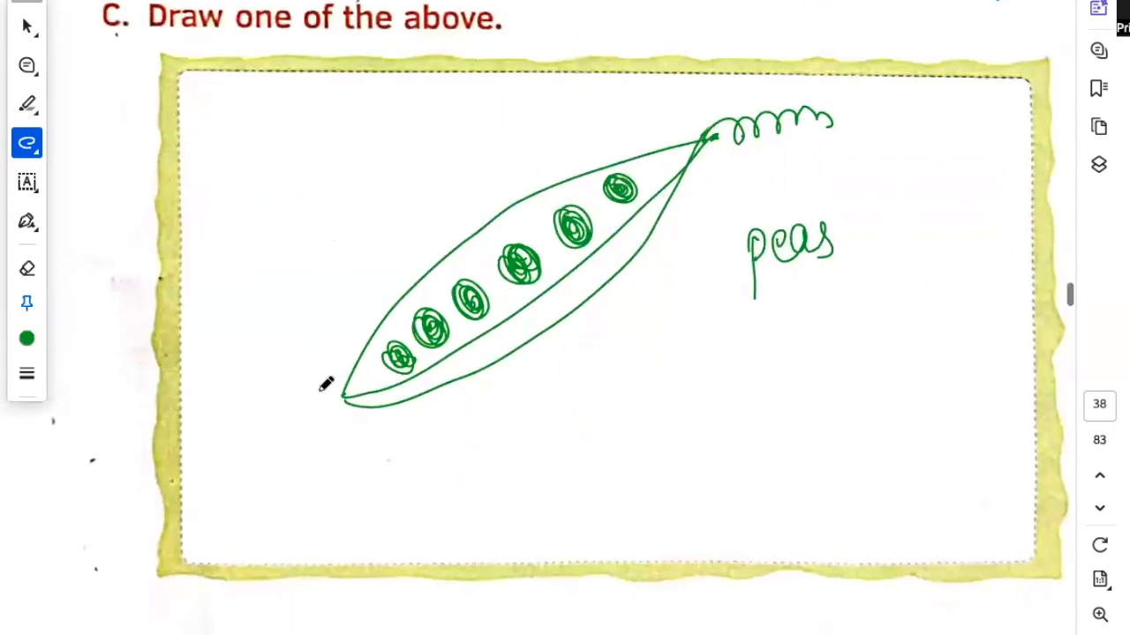
scroll("down", 3)
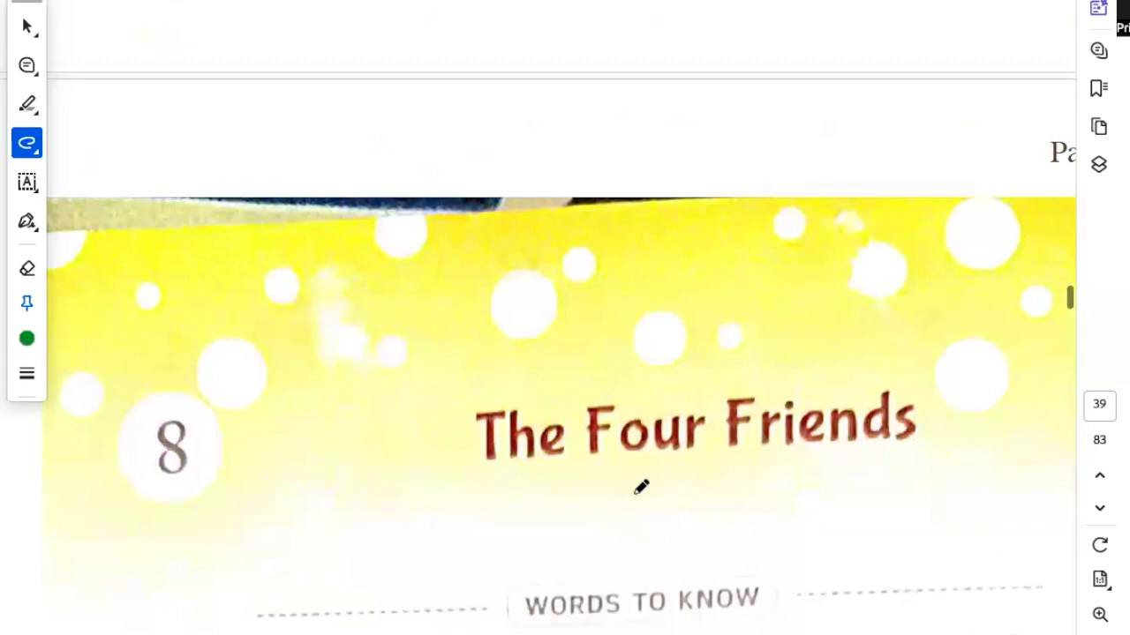
left_click_drag(475, 483, 632, 480)
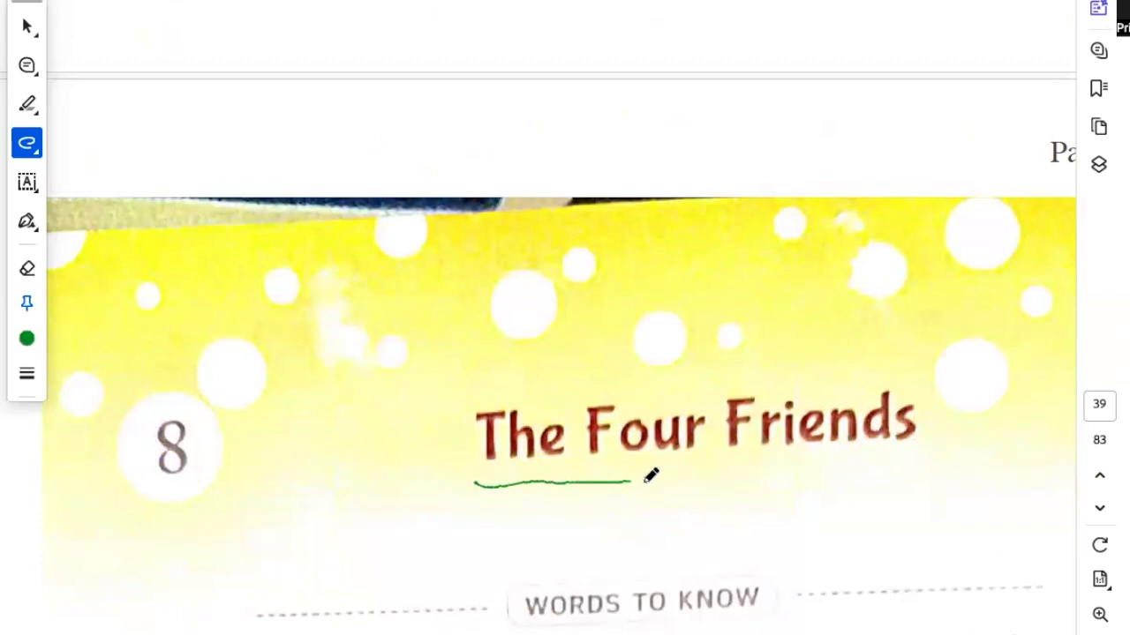
left_click_drag(631, 483, 904, 463)
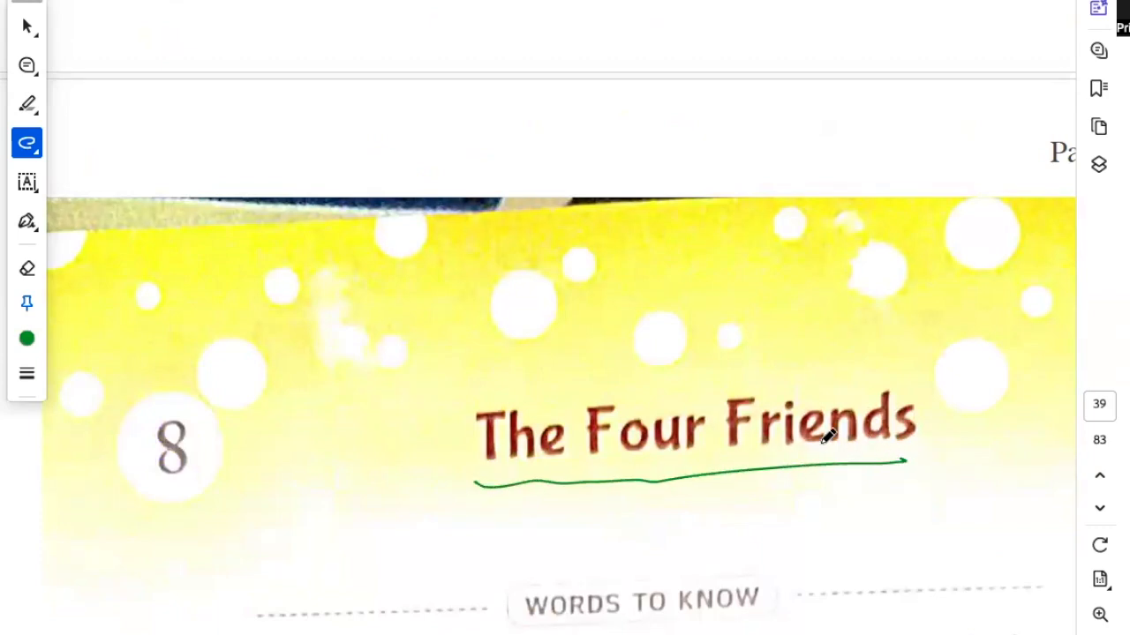